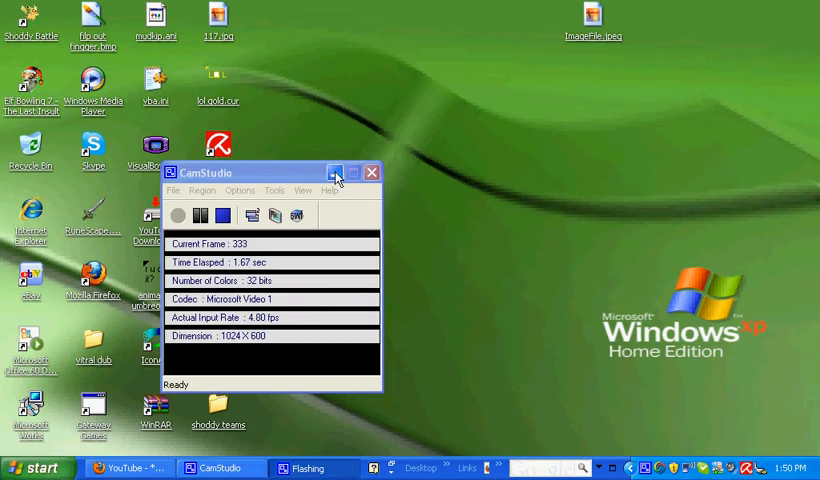
{"action": "mouse_move", "coordinate": [336, 172]}
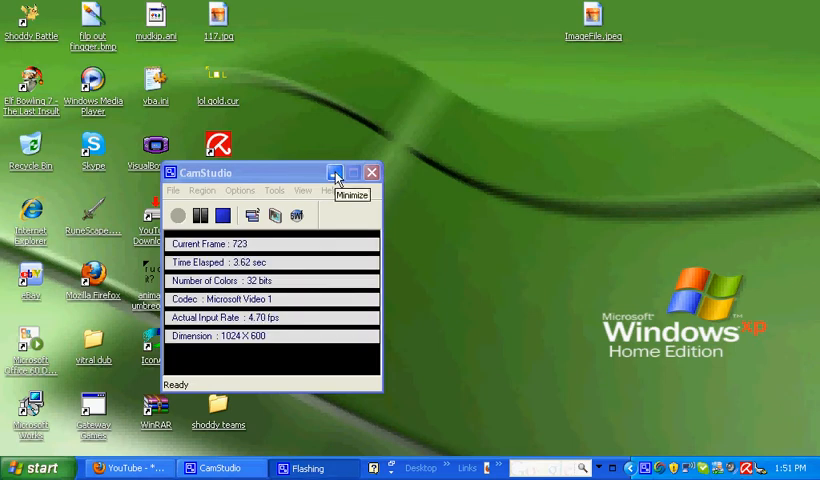
Minimize the CamStudio recorder window so the YouTube page stays visible
{"action": "left_click", "coordinate": [334, 172]}
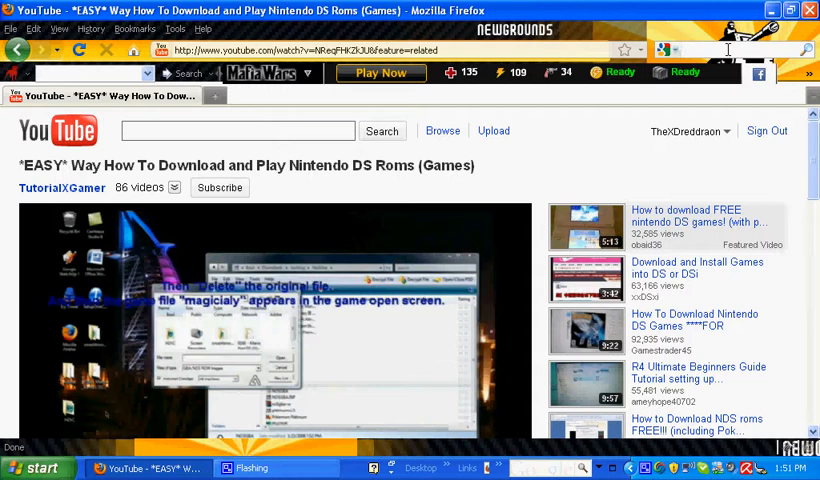
Search Google for 'emulator zone' and open The Emulator Zone homepage result
{"action": "type", "text": "emulator zone"}
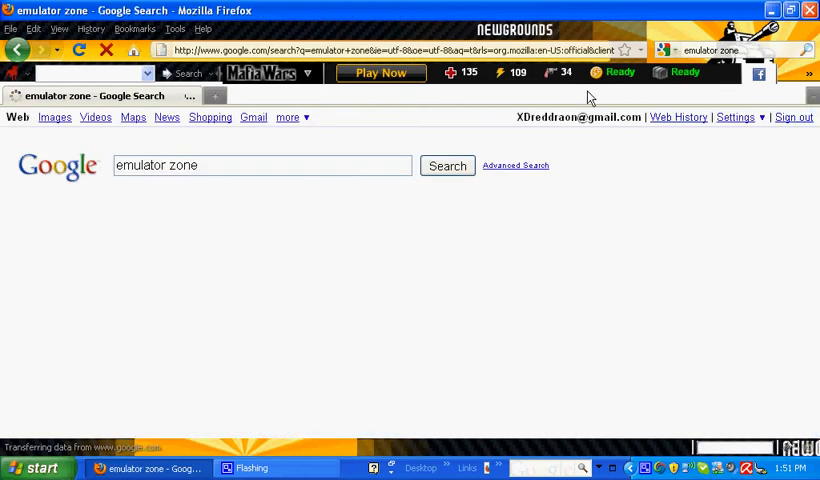
{"action": "left_click", "coordinate": [448, 164]}
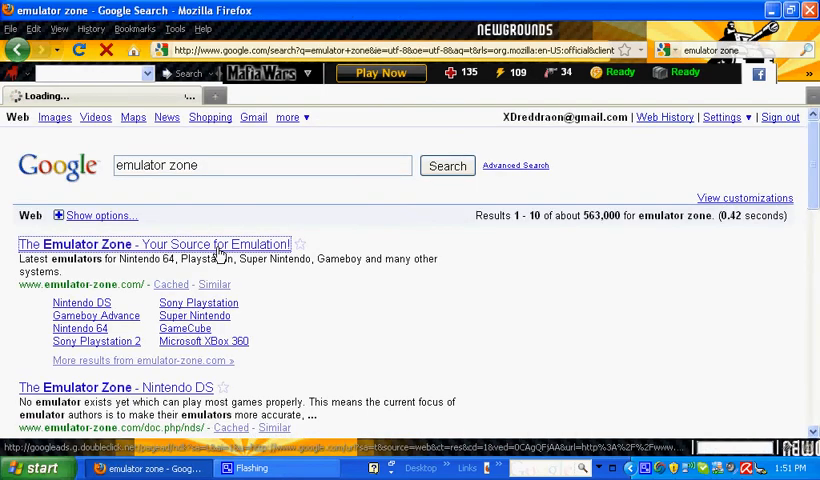
{"action": "left_click", "coordinate": [154, 244]}
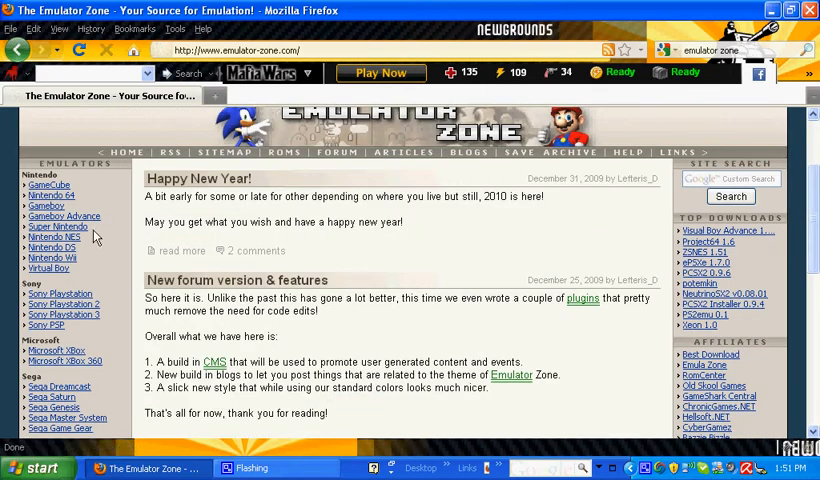
{"action": "mouse_move", "coordinate": [84, 290]}
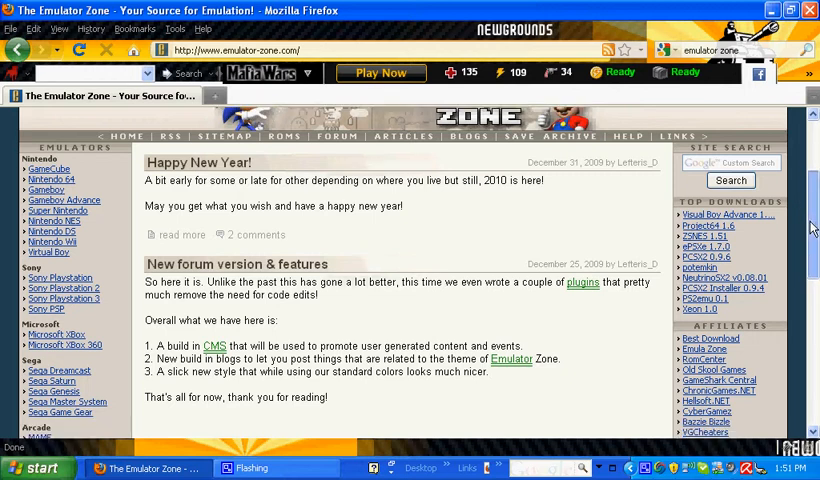
Look over the site's news, then go to the Gameboy emulators listing from the sidebar
{"action": "scroll", "scroll_direction": "down", "scroll_amount": 3}
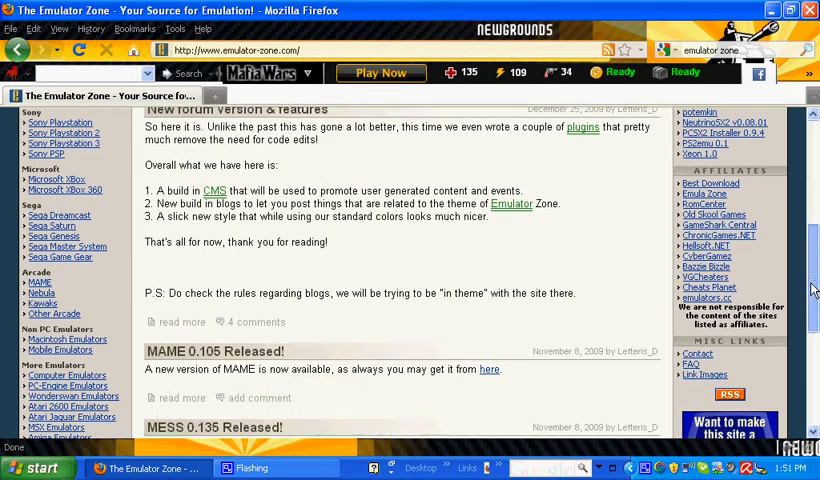
{"action": "scroll", "scroll_direction": "down", "scroll_amount": 3}
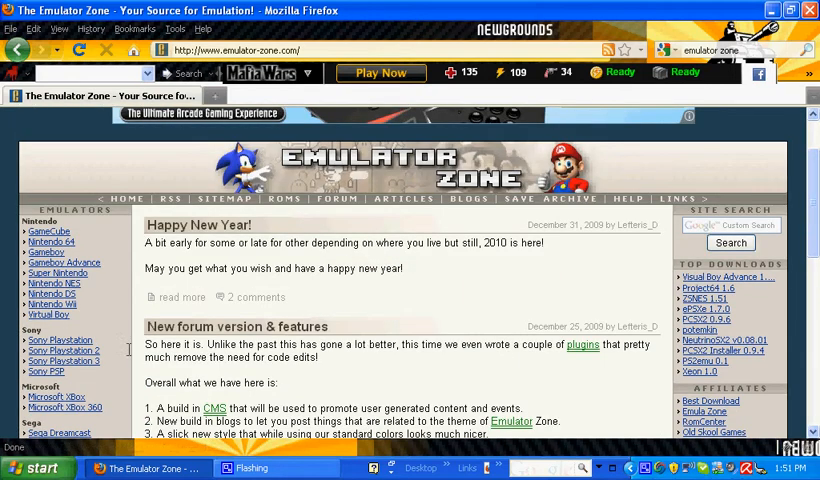
{"action": "mouse_move", "coordinate": [50, 294]}
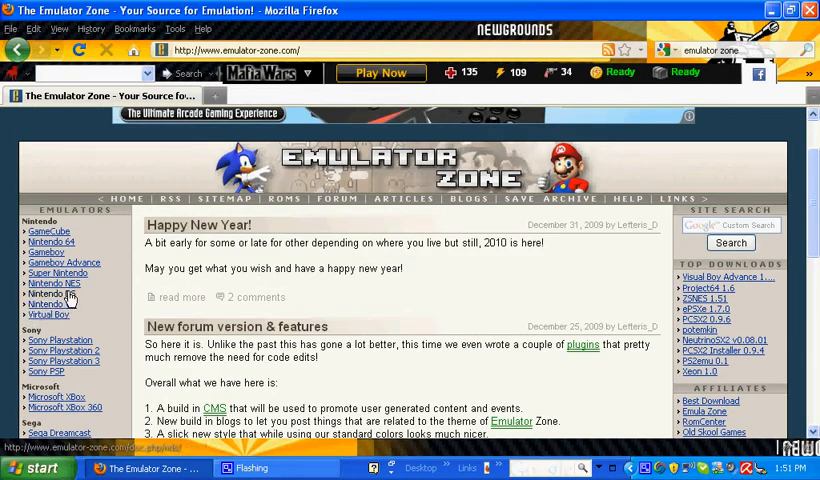
{"action": "mouse_move", "coordinate": [56, 284]}
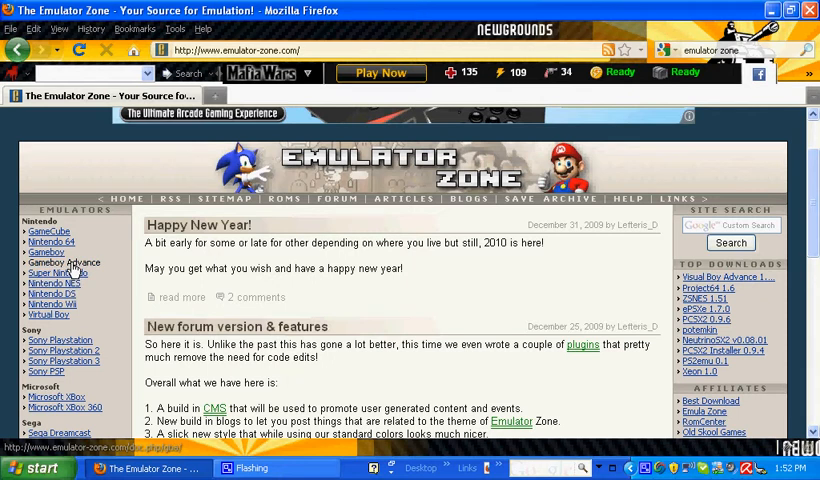
{"action": "left_click", "coordinate": [44, 252]}
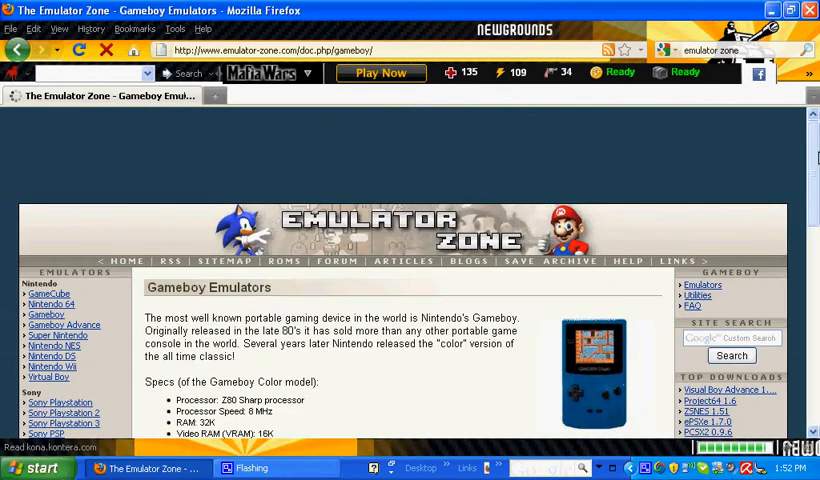
Read the Gameboy specs and emulator descriptions, then go to the Visual Boy Advance page
{"action": "scroll", "scroll_direction": "down", "scroll_amount": 3}
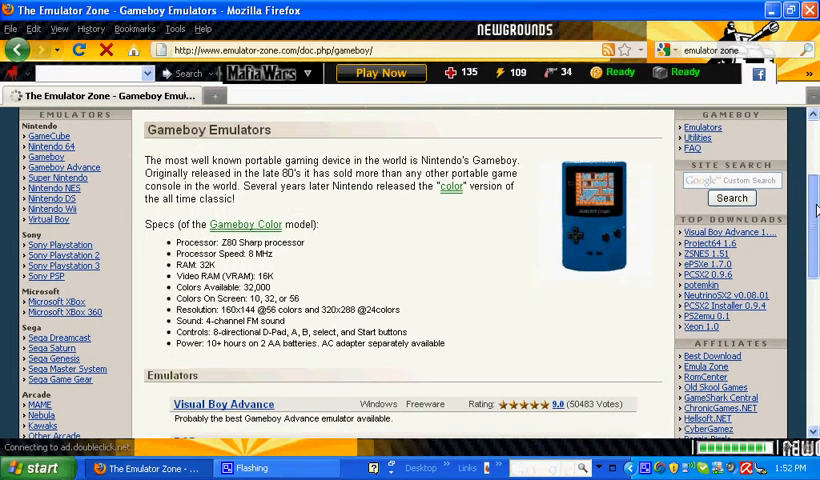
{"action": "left_click_drag", "start_coordinate": [176, 242], "coordinate": [276, 254]}
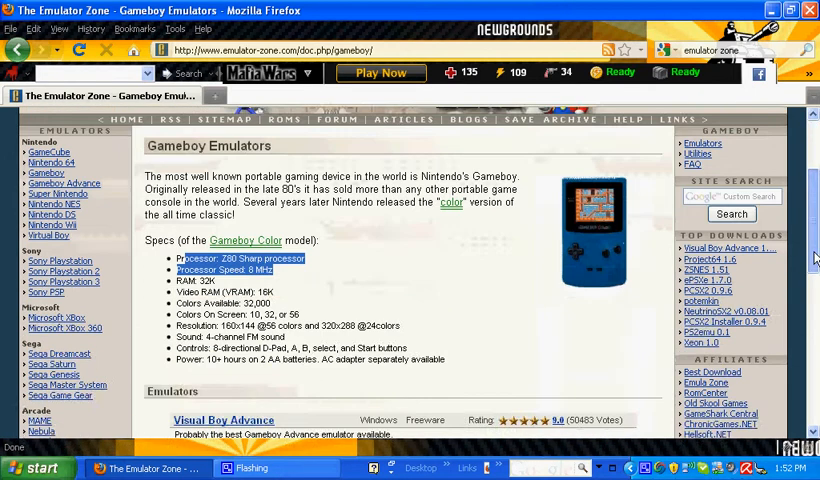
{"action": "scroll", "scroll_direction": "down", "scroll_amount": 3}
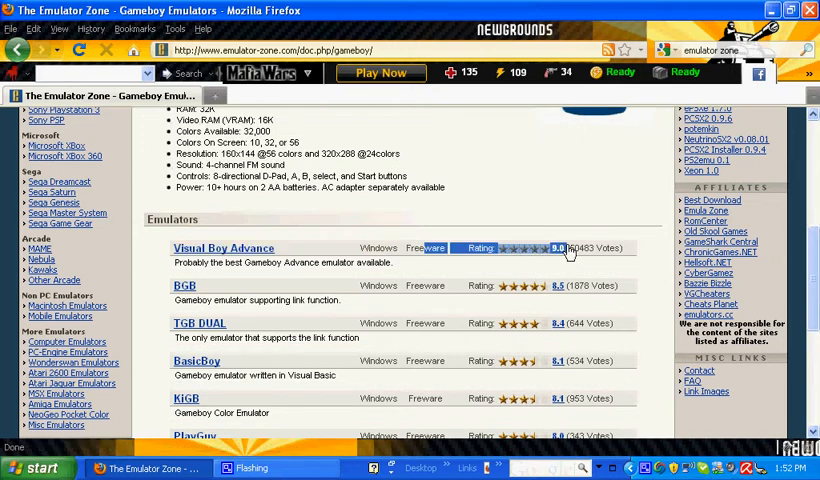
{"action": "mouse_move", "coordinate": [464, 272]}
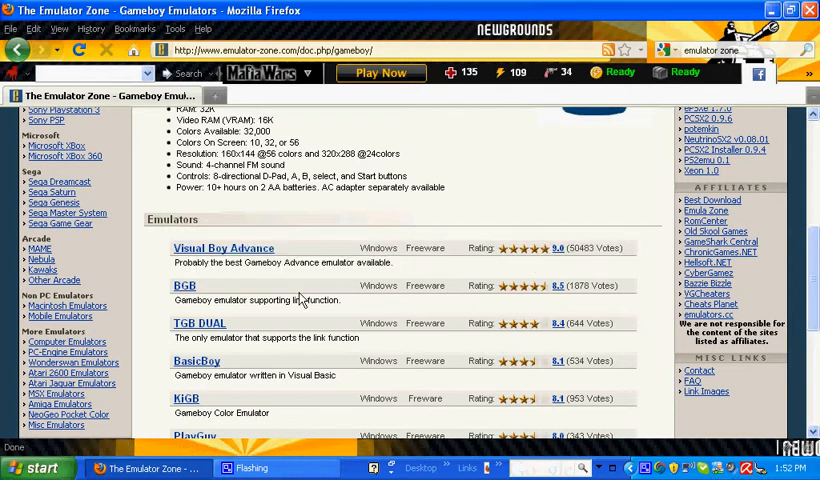
{"action": "mouse_move", "coordinate": [230, 256]}
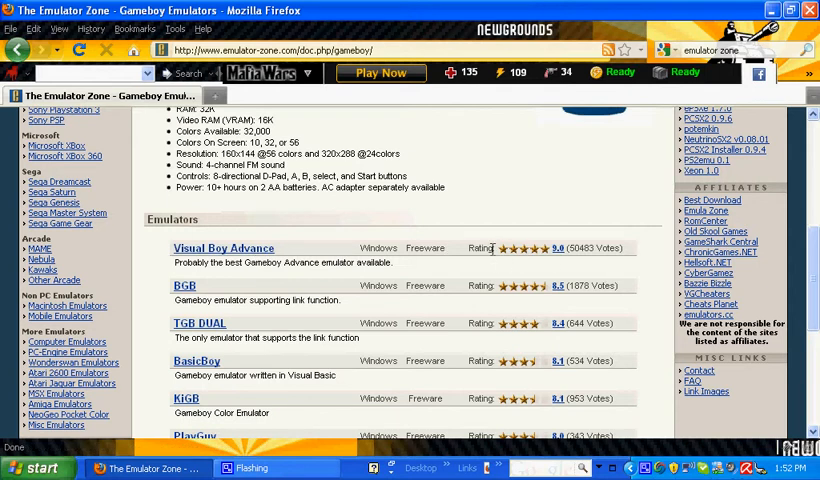
{"action": "mouse_move", "coordinate": [520, 344]}
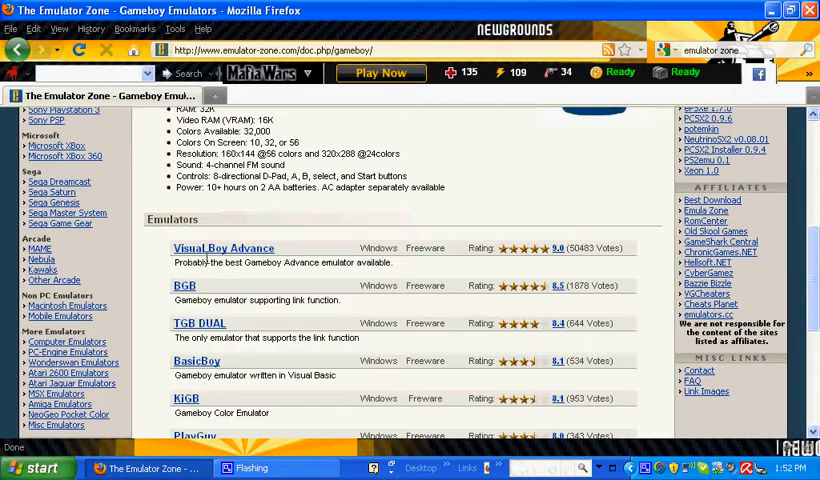
{"action": "left_click_drag", "start_coordinate": [172, 262], "coordinate": [318, 262]}
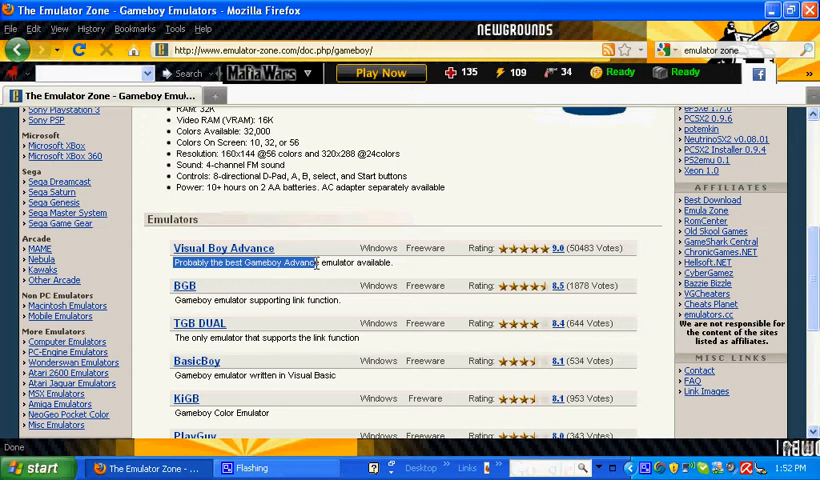
{"action": "left_click", "coordinate": [222, 248]}
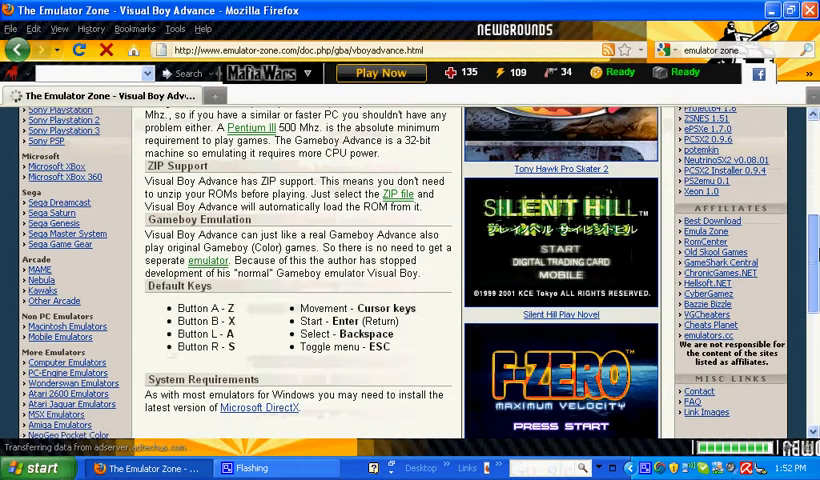
Download the Visual Boy Advance 1.8.0 Beta3 archive from the Download section
{"action": "scroll", "scroll_direction": "down", "scroll_amount": 3}
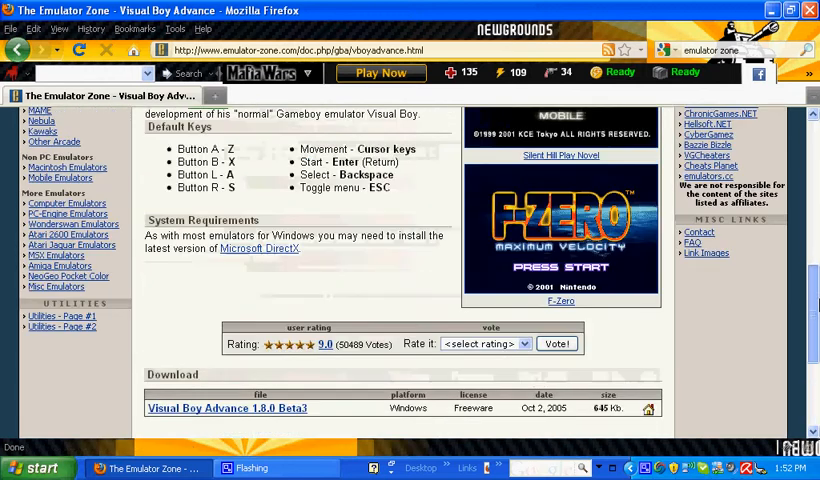
{"action": "scroll", "scroll_direction": "up", "scroll_amount": 3}
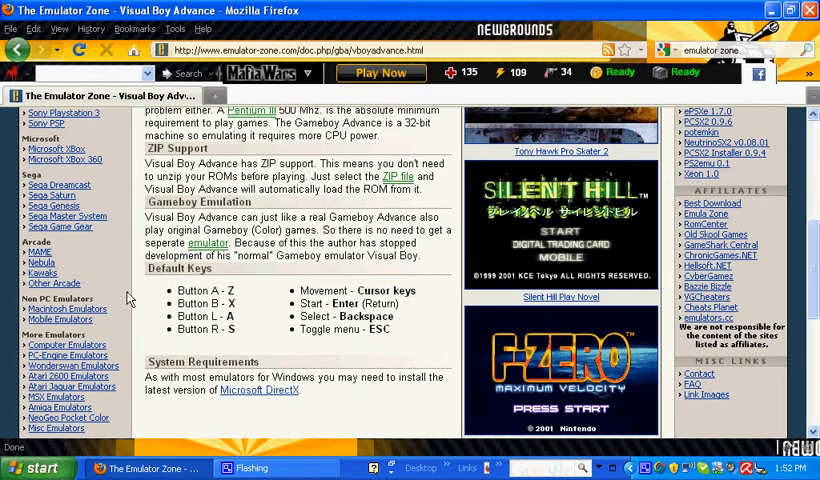
{"action": "scroll", "scroll_direction": "down", "scroll_amount": 3}
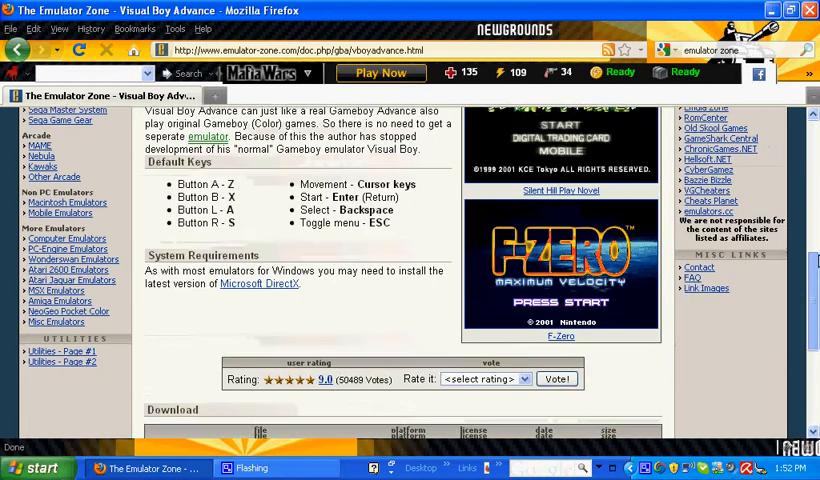
{"action": "scroll", "scroll_direction": "down", "scroll_amount": 3}
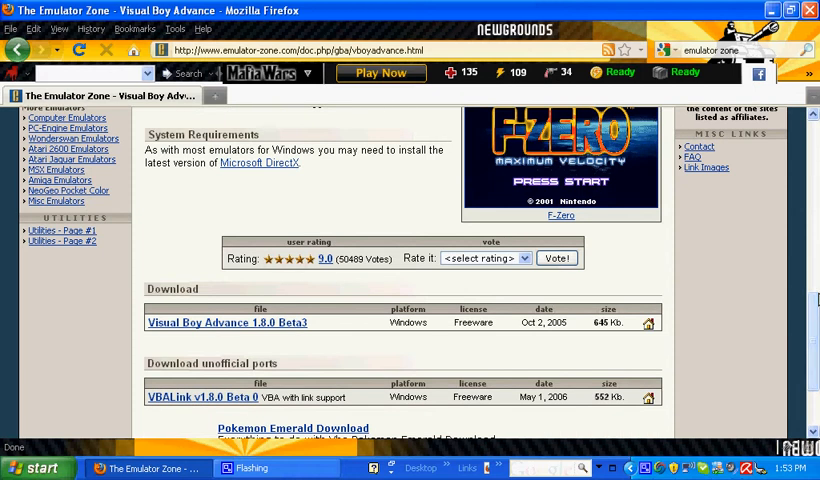
{"action": "left_click", "coordinate": [228, 322]}
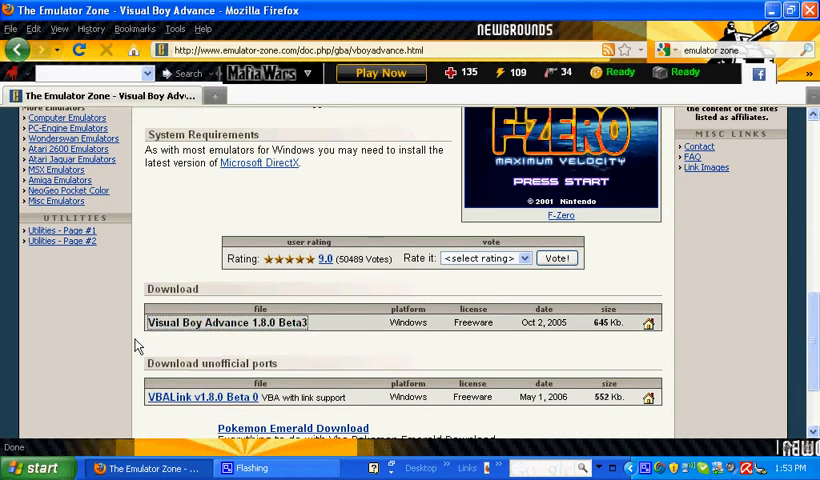
{"action": "left_click", "coordinate": [226, 322]}
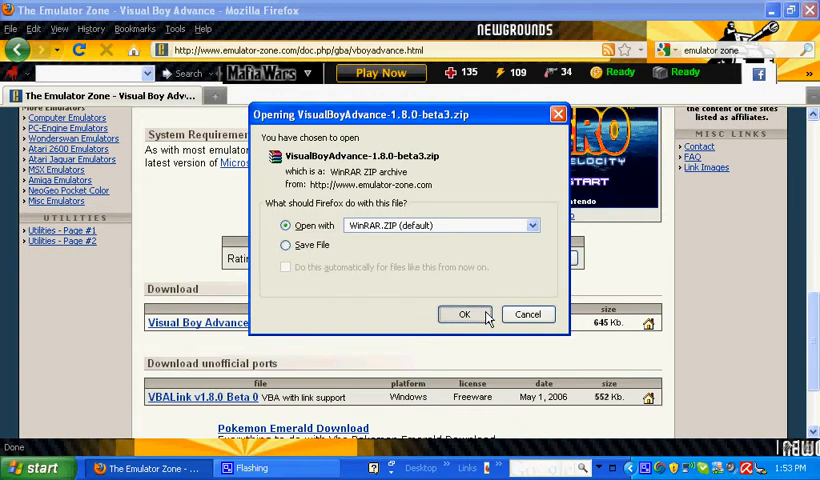
Have the download open with WinRAR and open the finished VisualBoyAdvance zip
{"action": "left_click", "coordinate": [464, 314]}
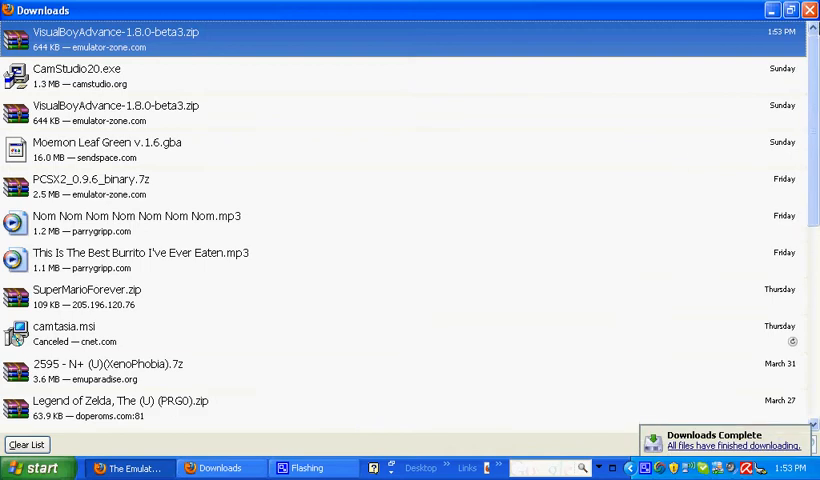
{"action": "double_click", "coordinate": [96, 32]}
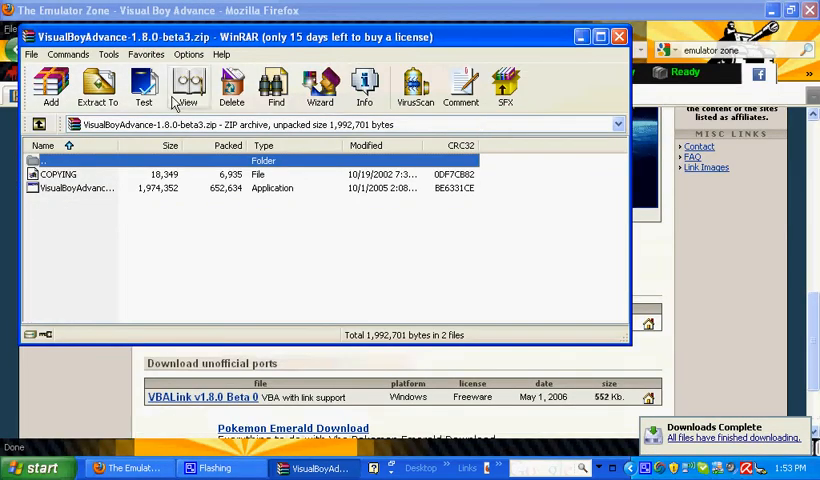
{"action": "mouse_move", "coordinate": [98, 88]}
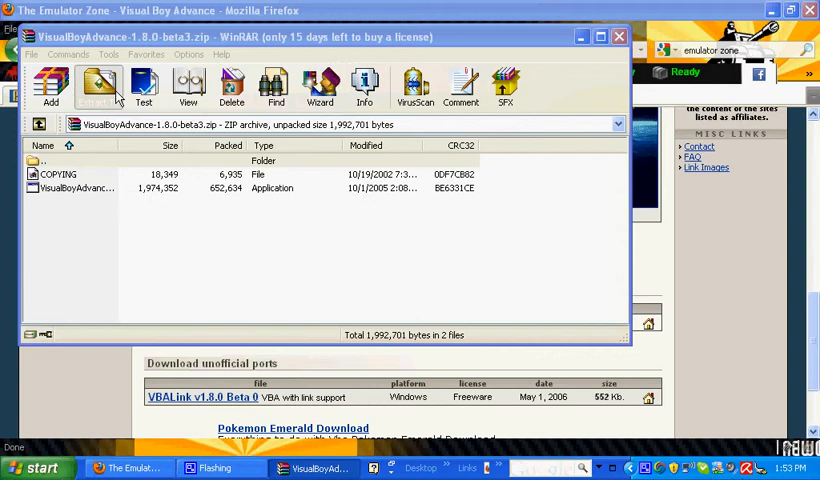
Extract the Visual Boy Advance files to the Desktop via WinRAR's extraction dialog
{"action": "left_click", "coordinate": [96, 88]}
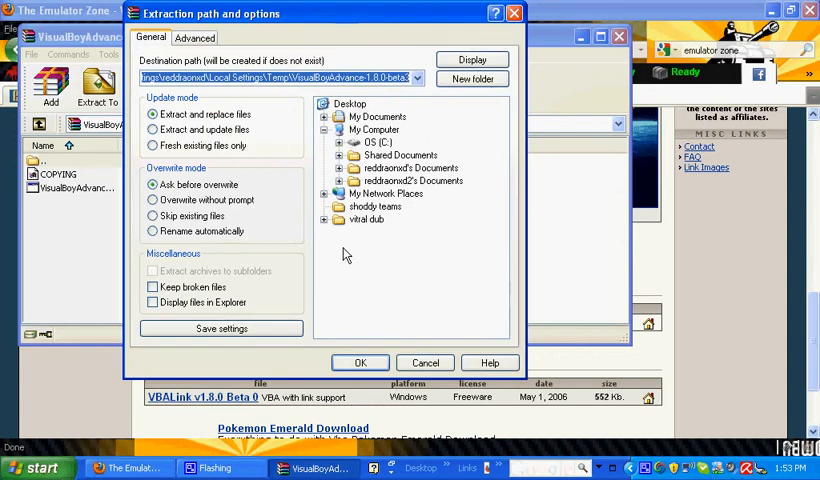
{"action": "left_click", "coordinate": [376, 130]}
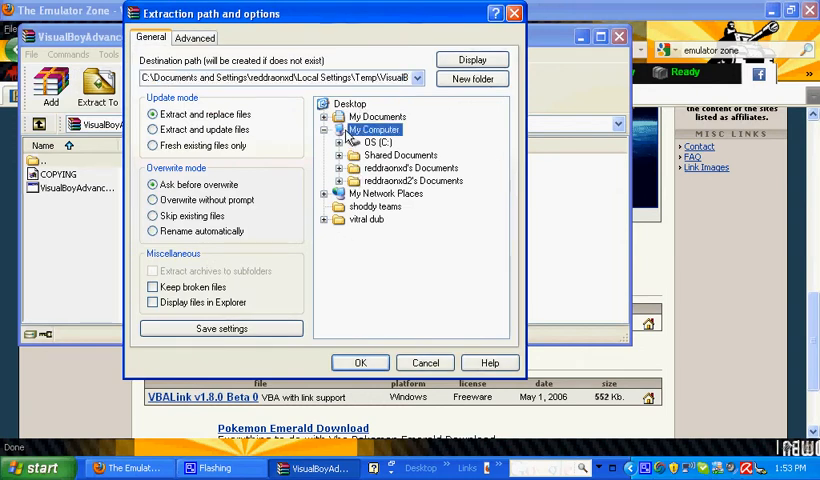
{"action": "left_click", "coordinate": [350, 104]}
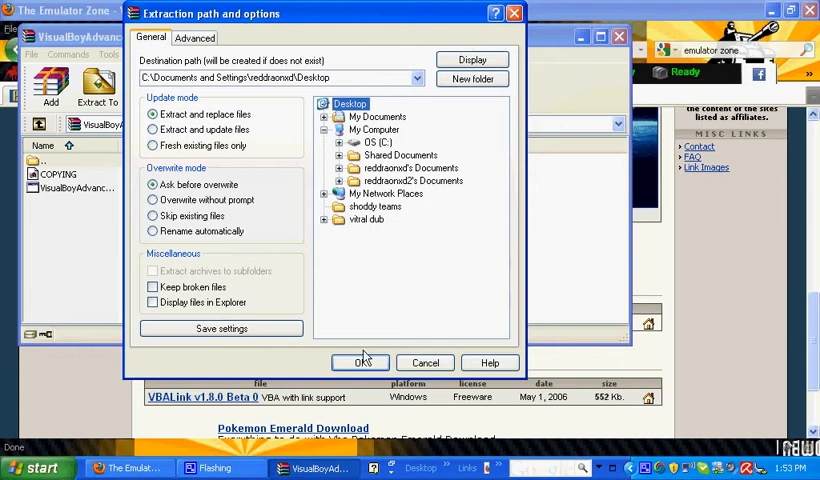
{"action": "left_click", "coordinate": [362, 362]}
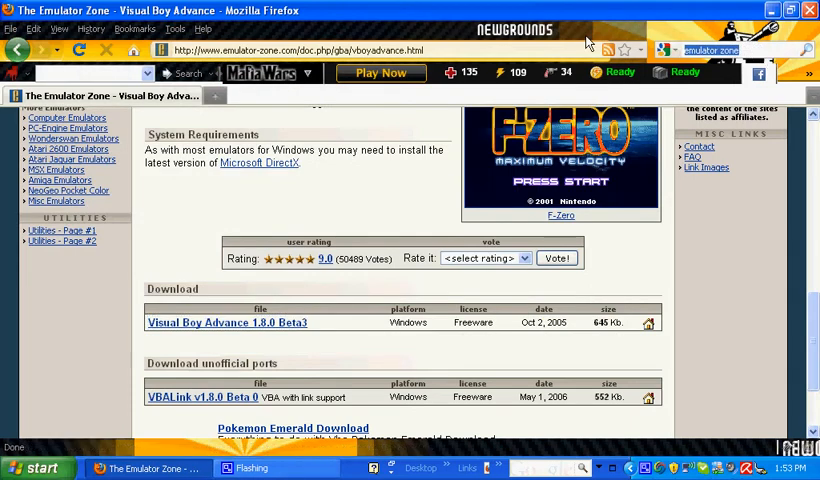
Run a web search for 'cool roms' from the Firefox search box
{"action": "type", "text": "cool"}
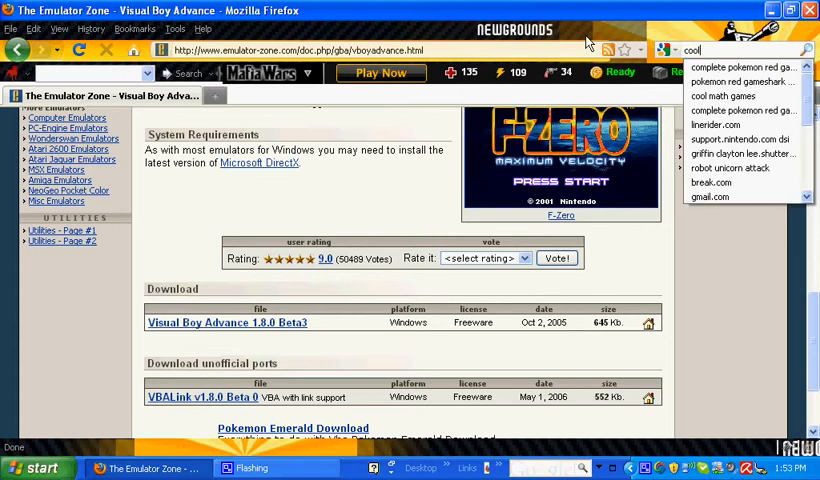
{"action": "type", "text": "roms"}
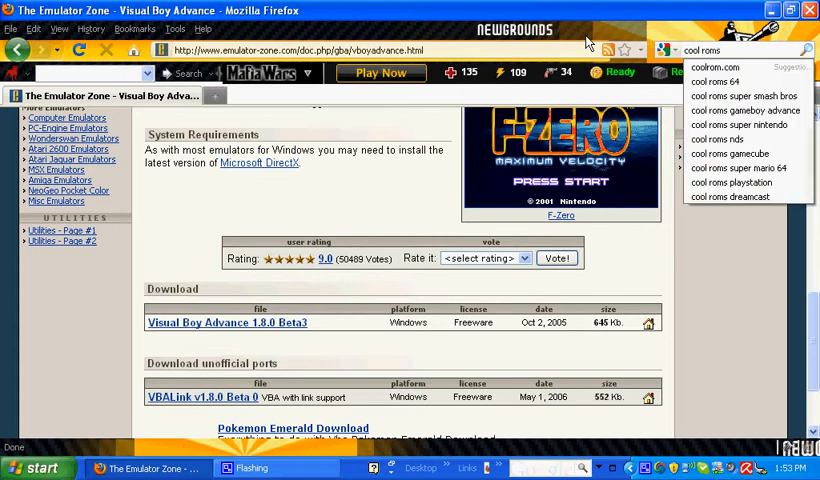
{"action": "key", "text": "backspace"}
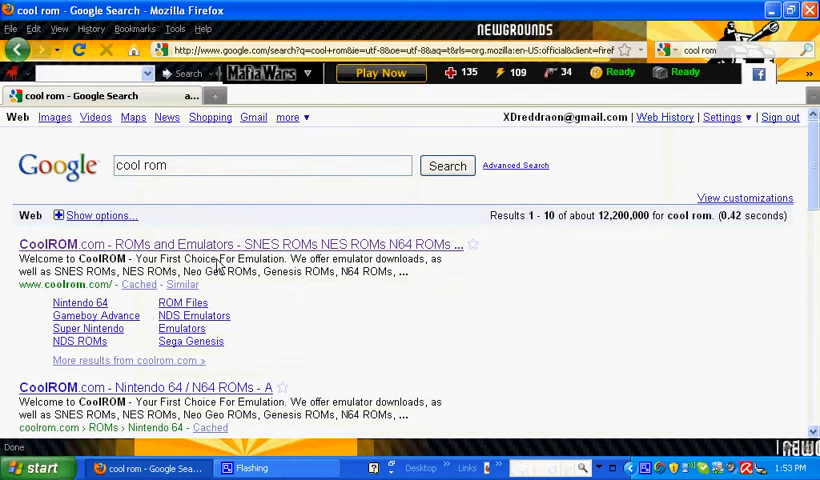
{"action": "mouse_move", "coordinate": [218, 250]}
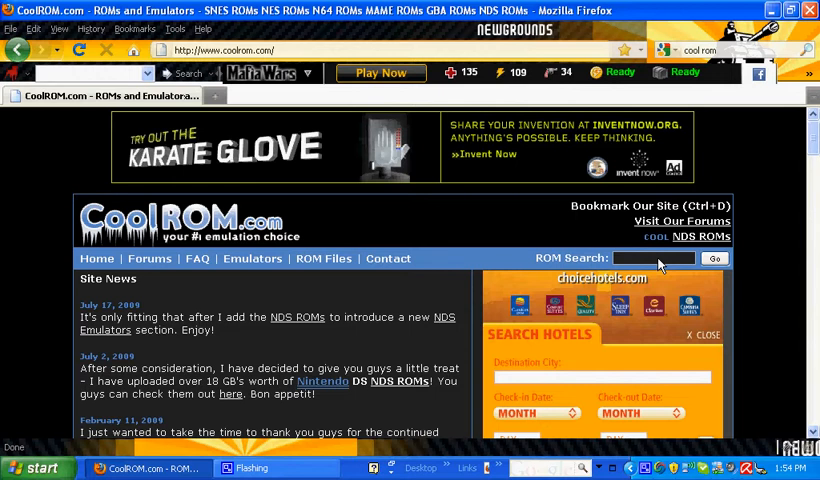
Search CoolROM for 'pokemon' and open the Gameboy Advance Pokemon - Leaf Green result
{"action": "left_click", "coordinate": [656, 258]}
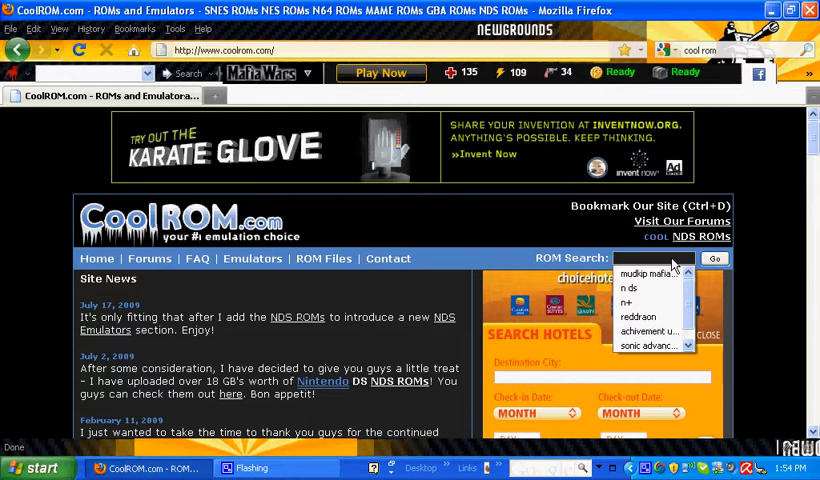
{"action": "type", "text": "poket"}
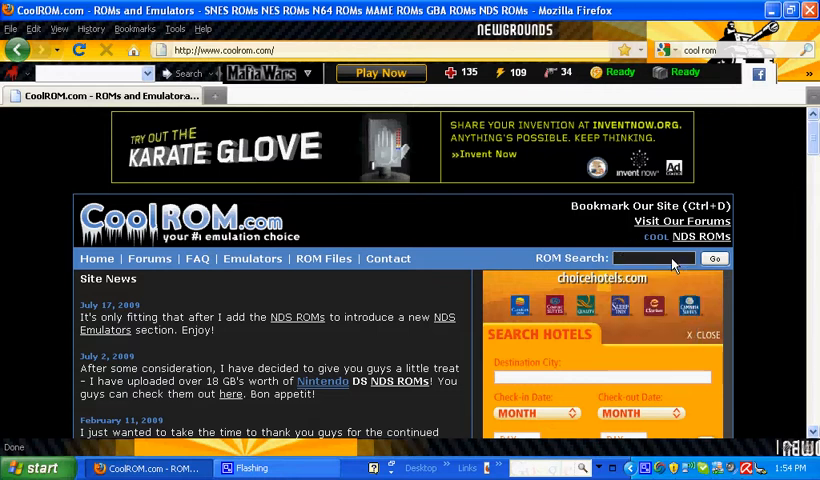
{"action": "type", "text": "pokemon"}
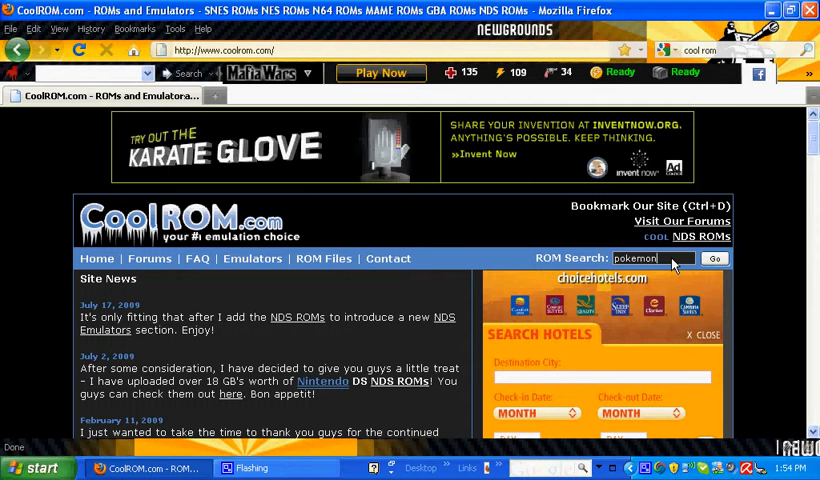
{"action": "left_click", "coordinate": [712, 258]}
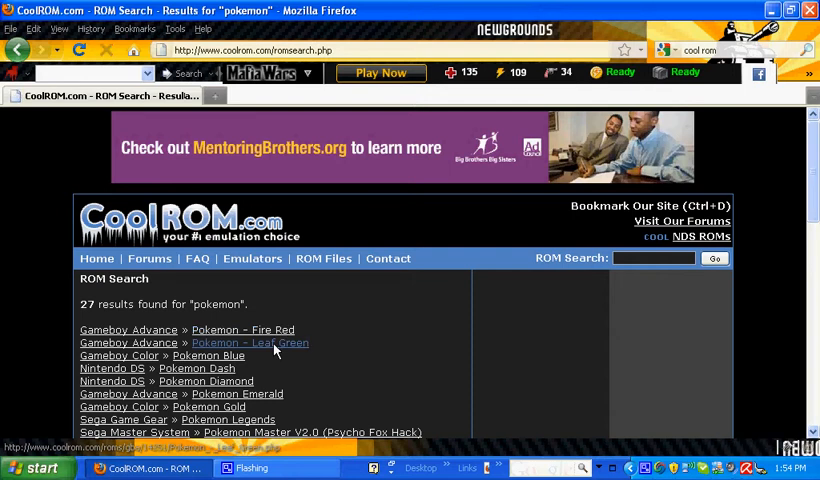
{"action": "left_click", "coordinate": [248, 344]}
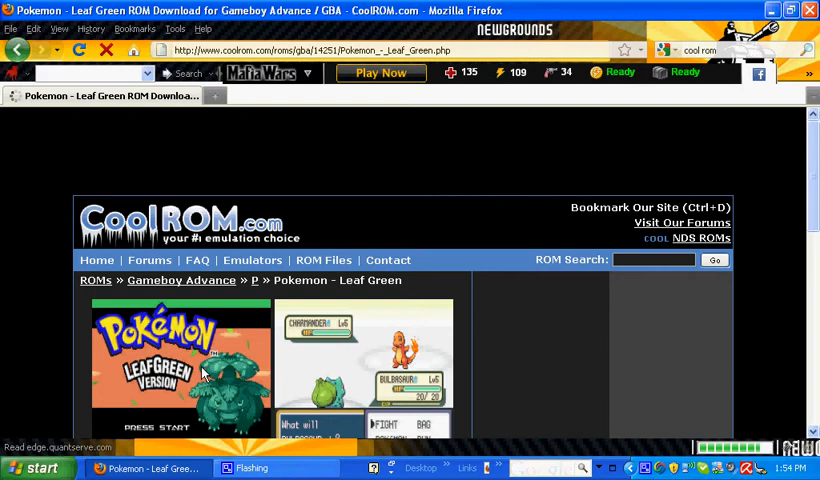
Start the Pokemon - Leaf Green.zip download, set to open with WinRAR
{"action": "scroll", "scroll_direction": "down", "scroll_amount": 3}
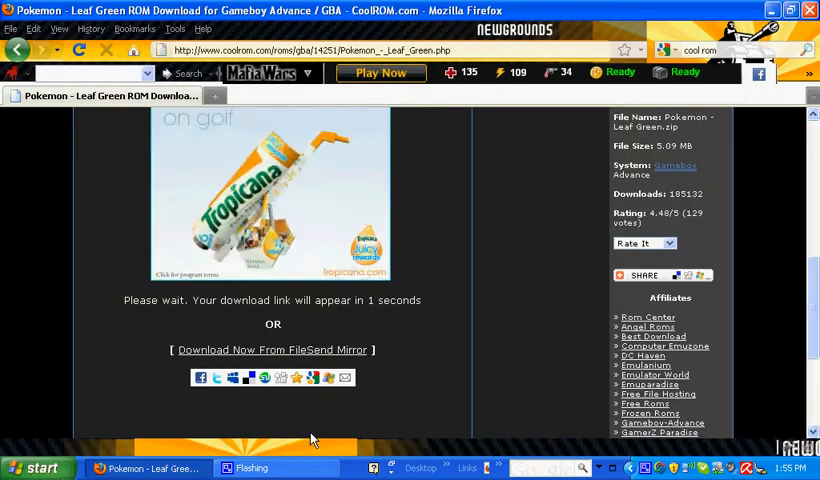
{"action": "left_click", "coordinate": [272, 302]}
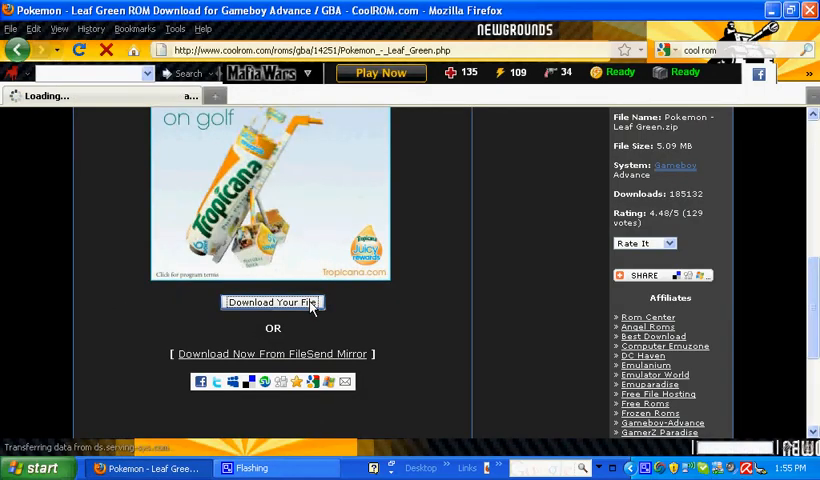
{"action": "left_click", "coordinate": [272, 302]}
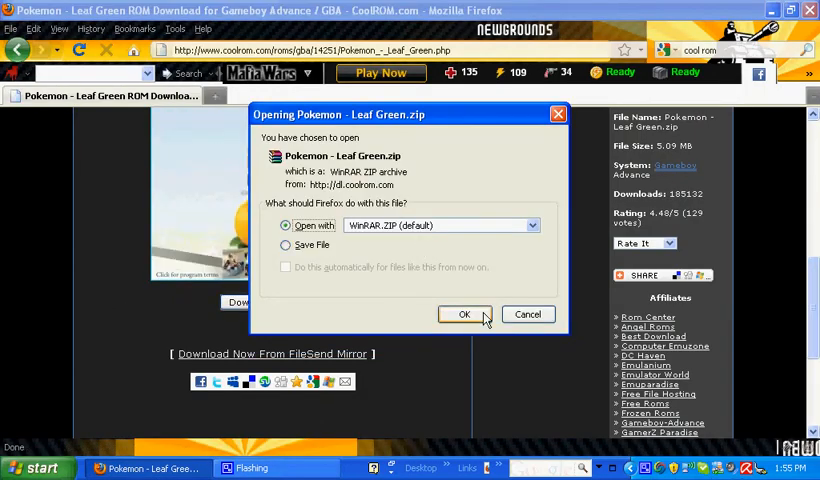
{"action": "left_click", "coordinate": [464, 314]}
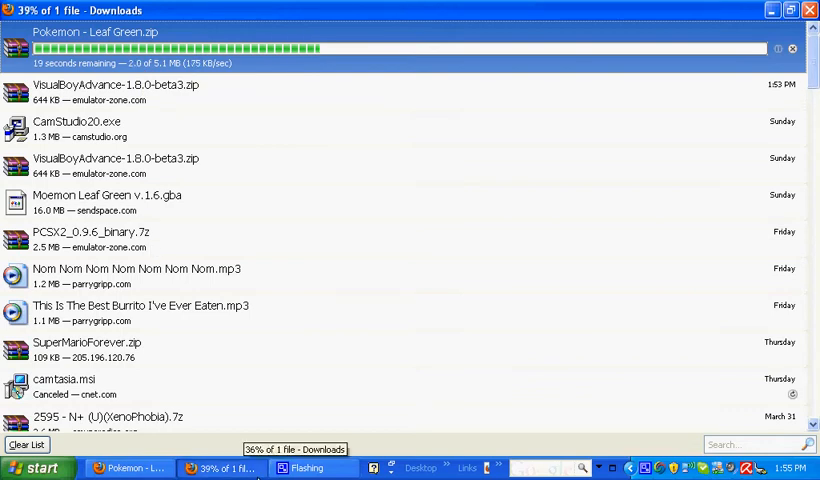
{"action": "mouse_move", "coordinate": [448, 332]}
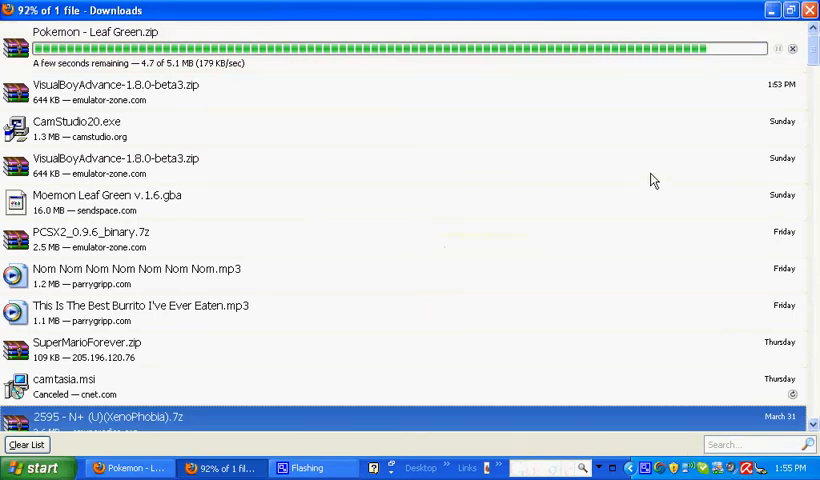
{"action": "mouse_move", "coordinate": [724, 150]}
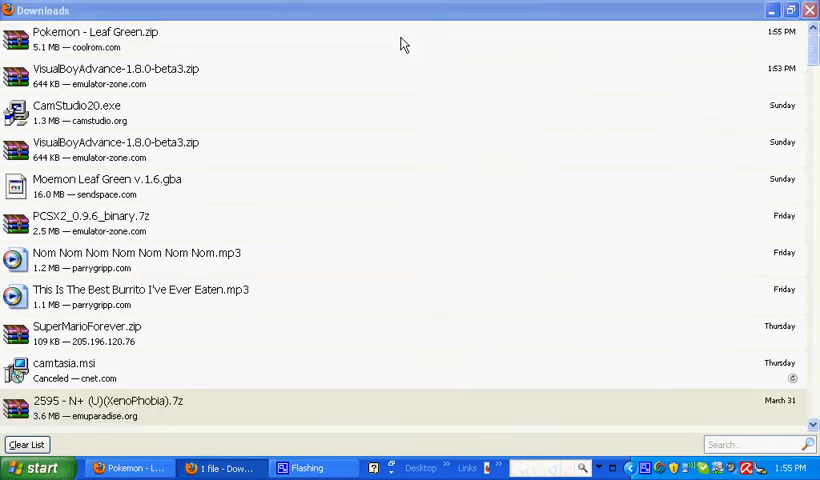
Open the completed Pokemon - Leaf Green.zip download in WinRAR
{"action": "double_click", "coordinate": [96, 32]}
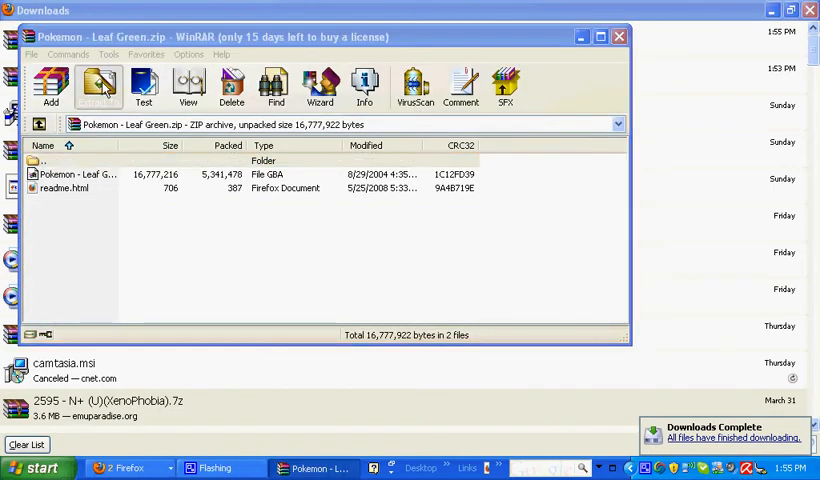
Extract the Pokemon Leaf Green GBA file to the Desktop and reveal it there
{"action": "left_click", "coordinate": [100, 84]}
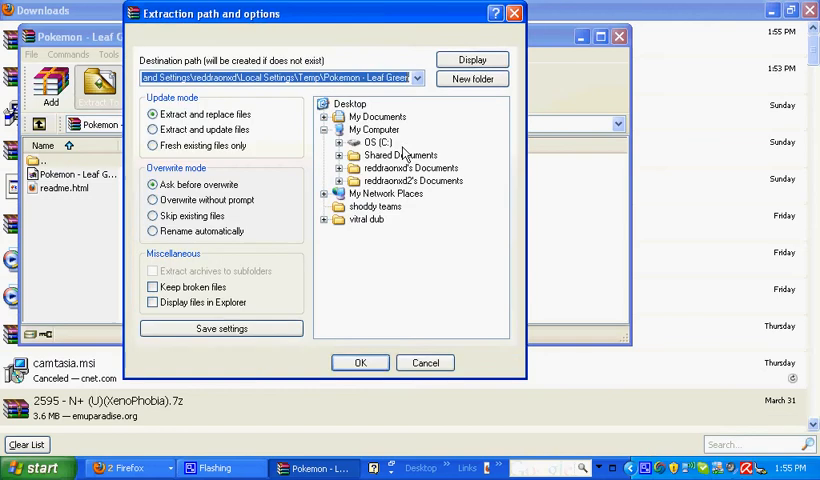
{"action": "left_click", "coordinate": [350, 104]}
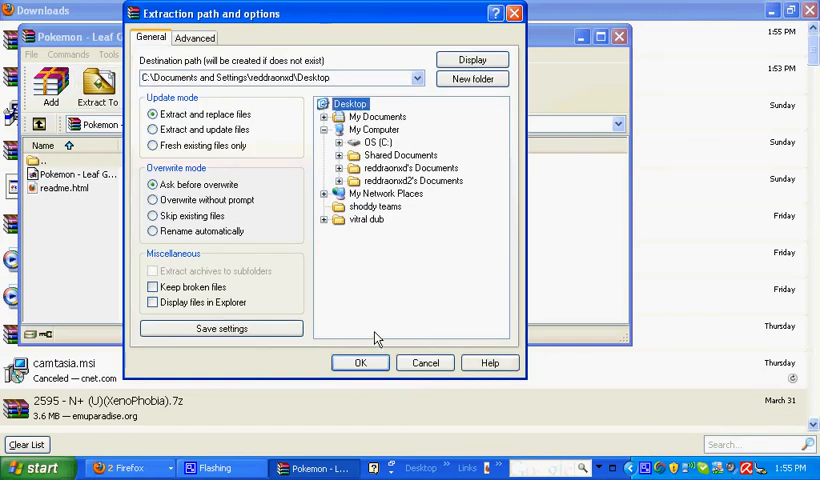
{"action": "left_click", "coordinate": [360, 362]}
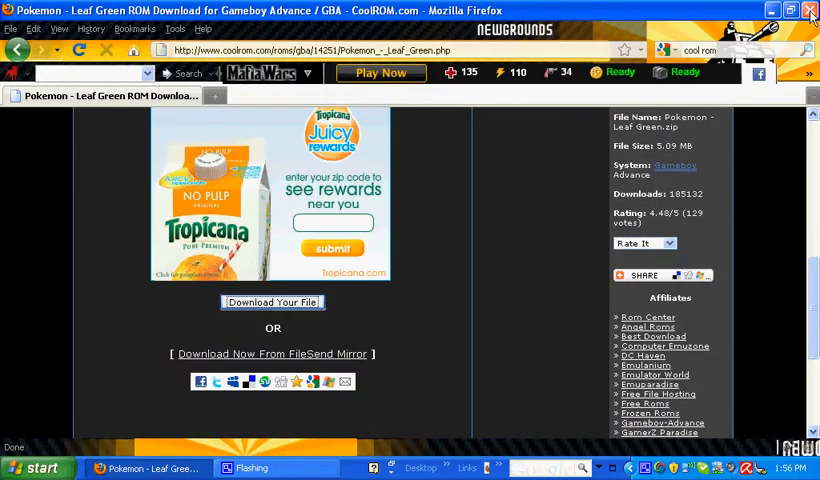
{"action": "left_click", "coordinate": [810, 12]}
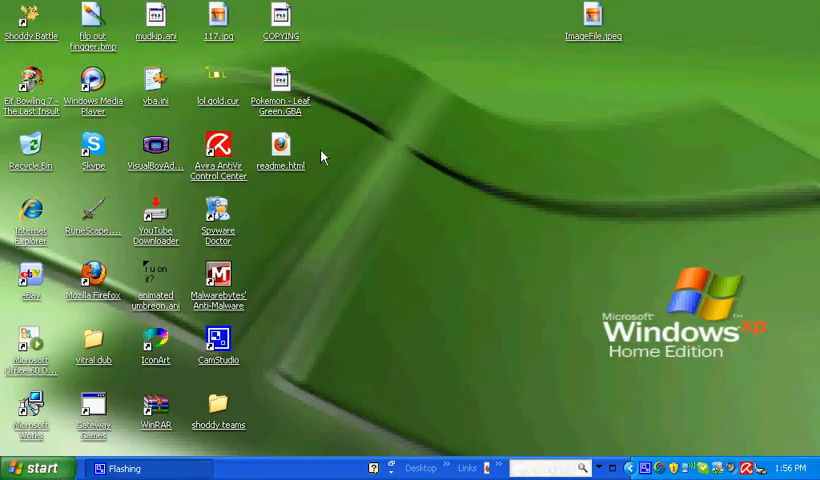
{"action": "mouse_move", "coordinate": [494, 166]}
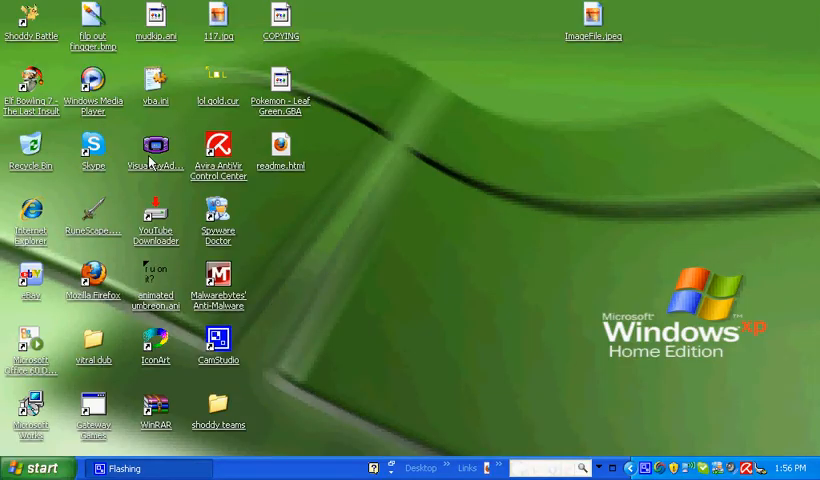
Launch VisualBoyAdvance from its desktop icon and bring up the Select ROM dialog
{"action": "left_click", "coordinate": [154, 148]}
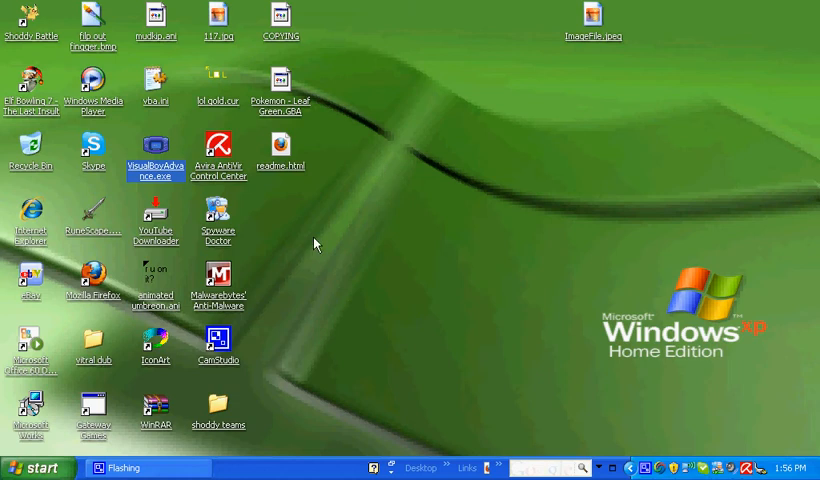
{"action": "double_click", "coordinate": [152, 146]}
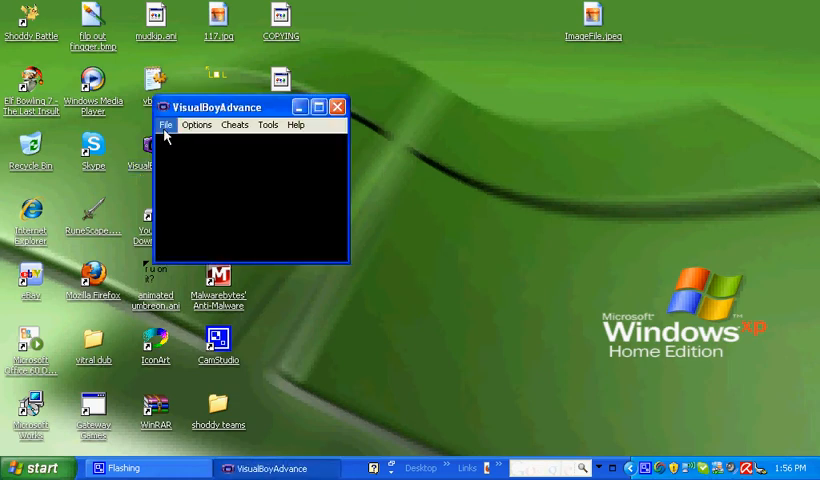
{"action": "left_click", "coordinate": [166, 124]}
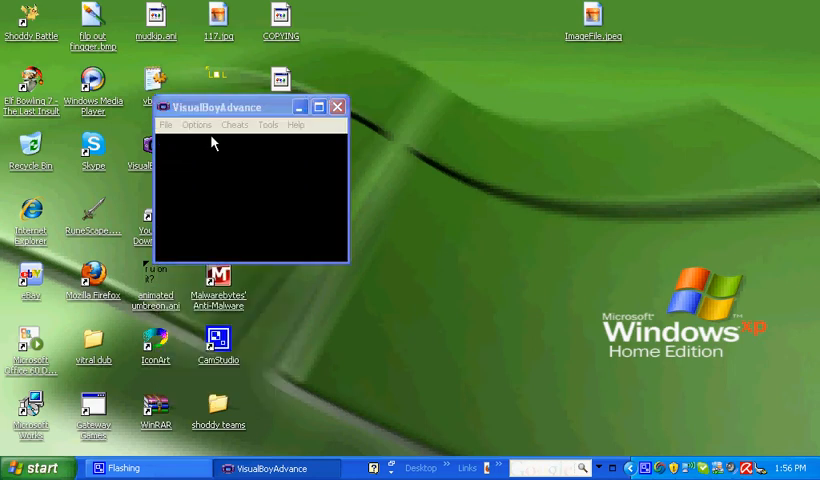
{"action": "left_click", "coordinate": [164, 126]}
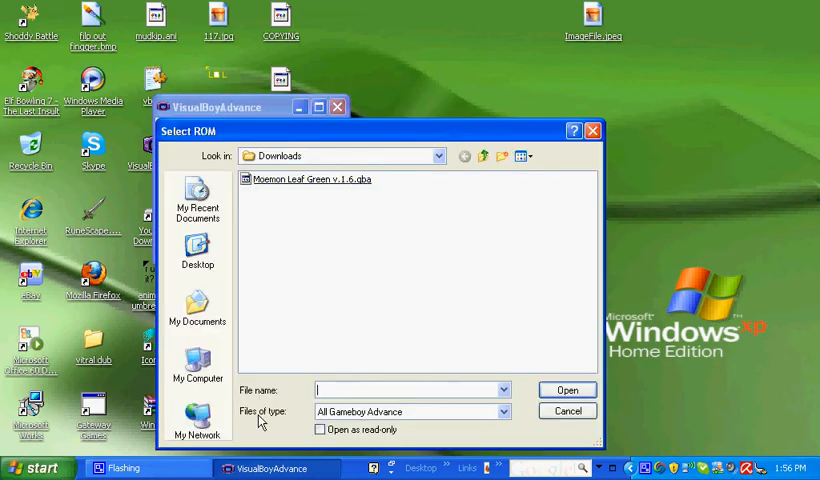
{"action": "mouse_move", "coordinate": [340, 276]}
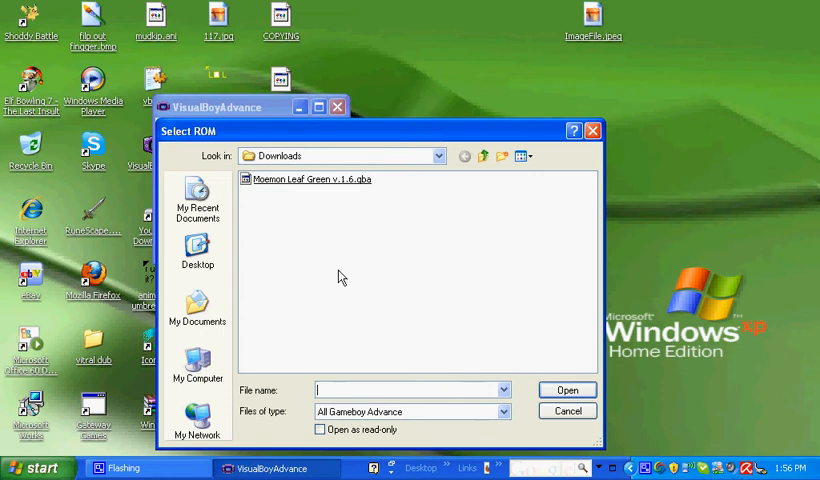
{"action": "mouse_move", "coordinate": [324, 186]}
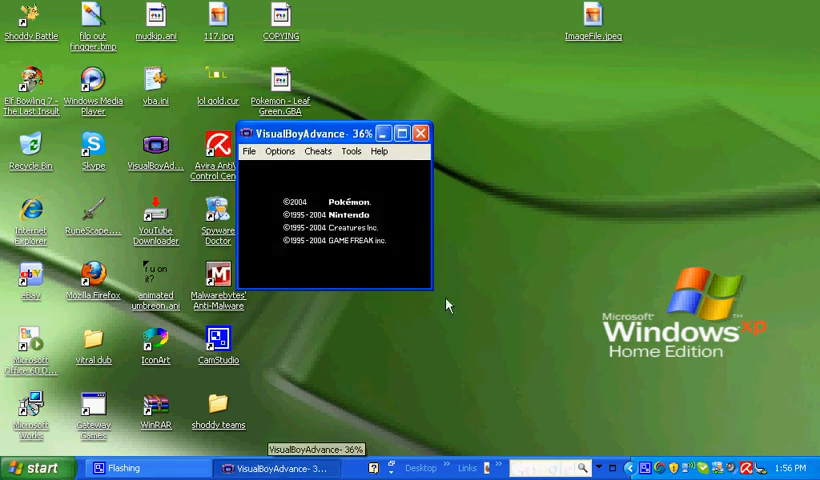
With Leaf Green running, bring up CamStudio's recording controls from the tray
{"action": "left_click", "coordinate": [420, 132]}
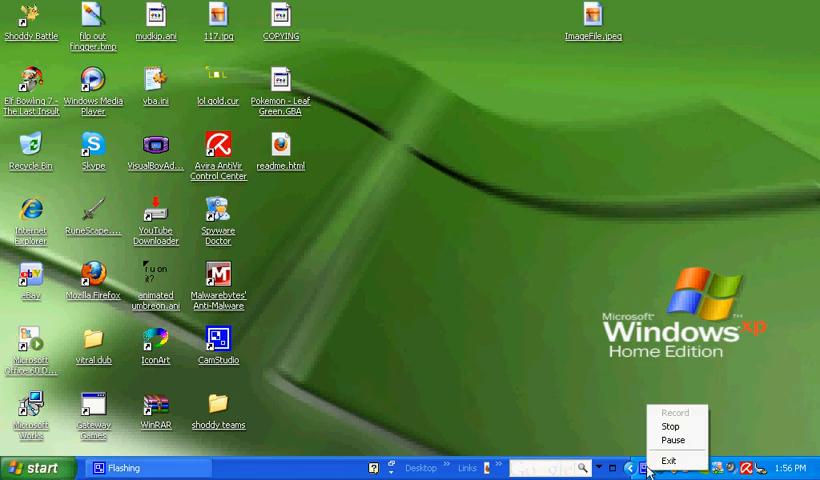
{"action": "mouse_move", "coordinate": [672, 428]}
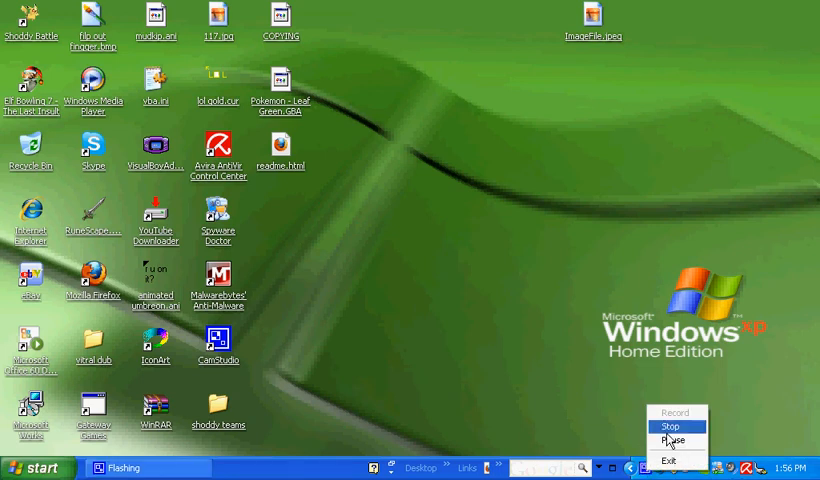